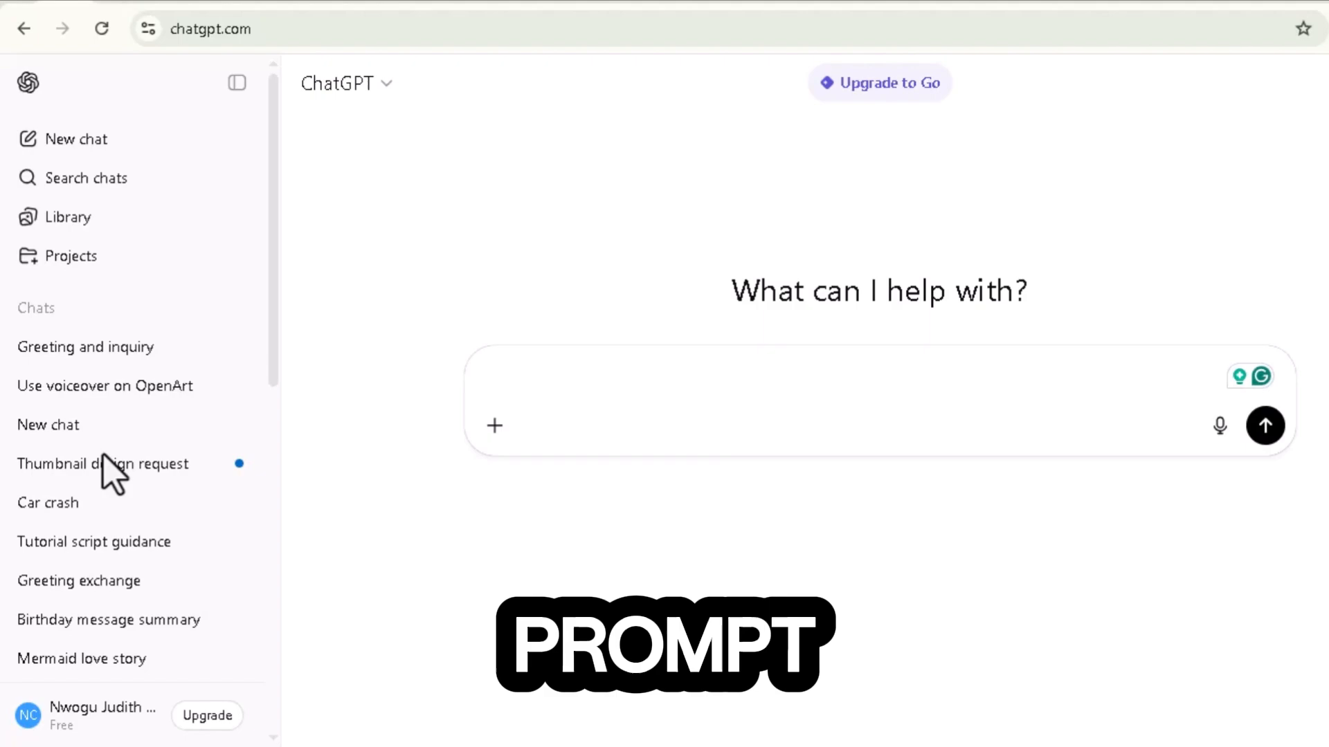
Request the My Morning Routine children's song lyrics from ChatGPT and read through them.
{"action": "type", "text": "I want to create a children's learning song video that teaches My Morning Routine, Good Manners, Counting to Ten, or The Thank You Song. Please keep it simple, catchy, and easy for kids to repeat."}
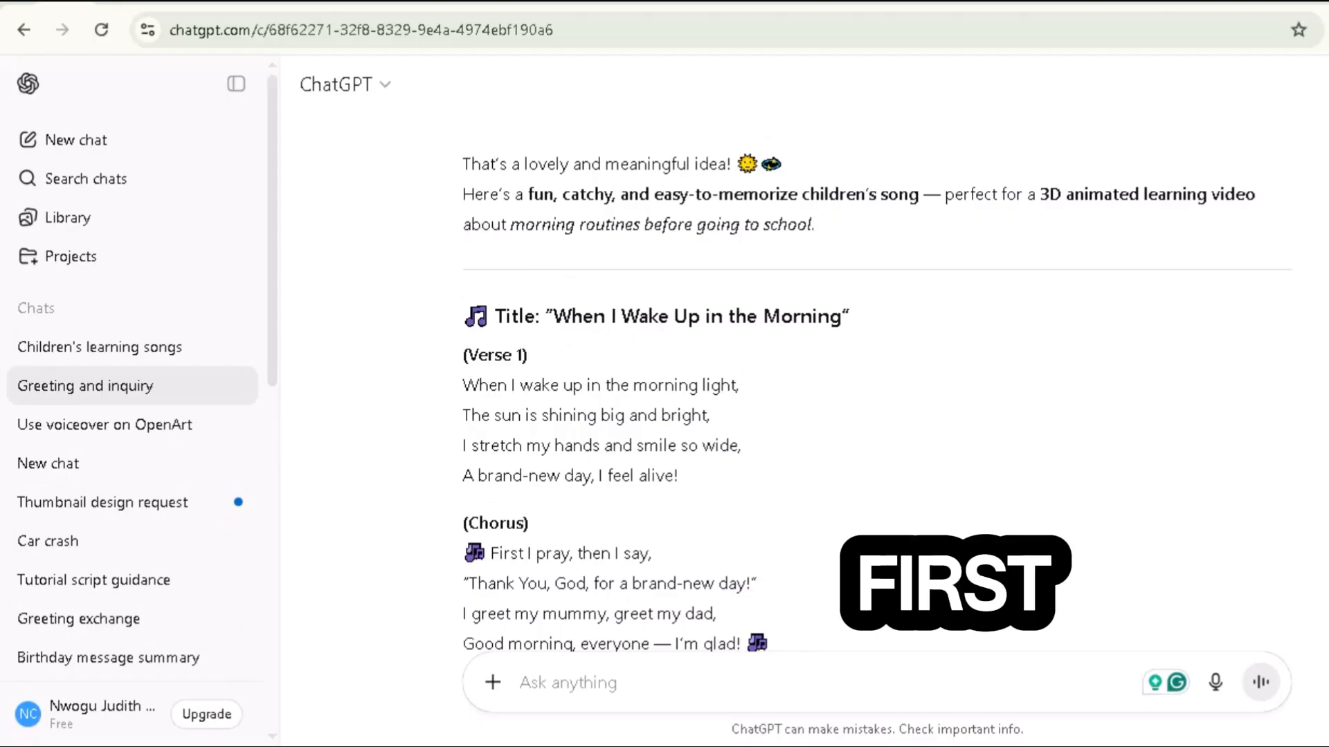
{"action": "scroll", "scroll_direction": "down", "scroll_amount": 3}
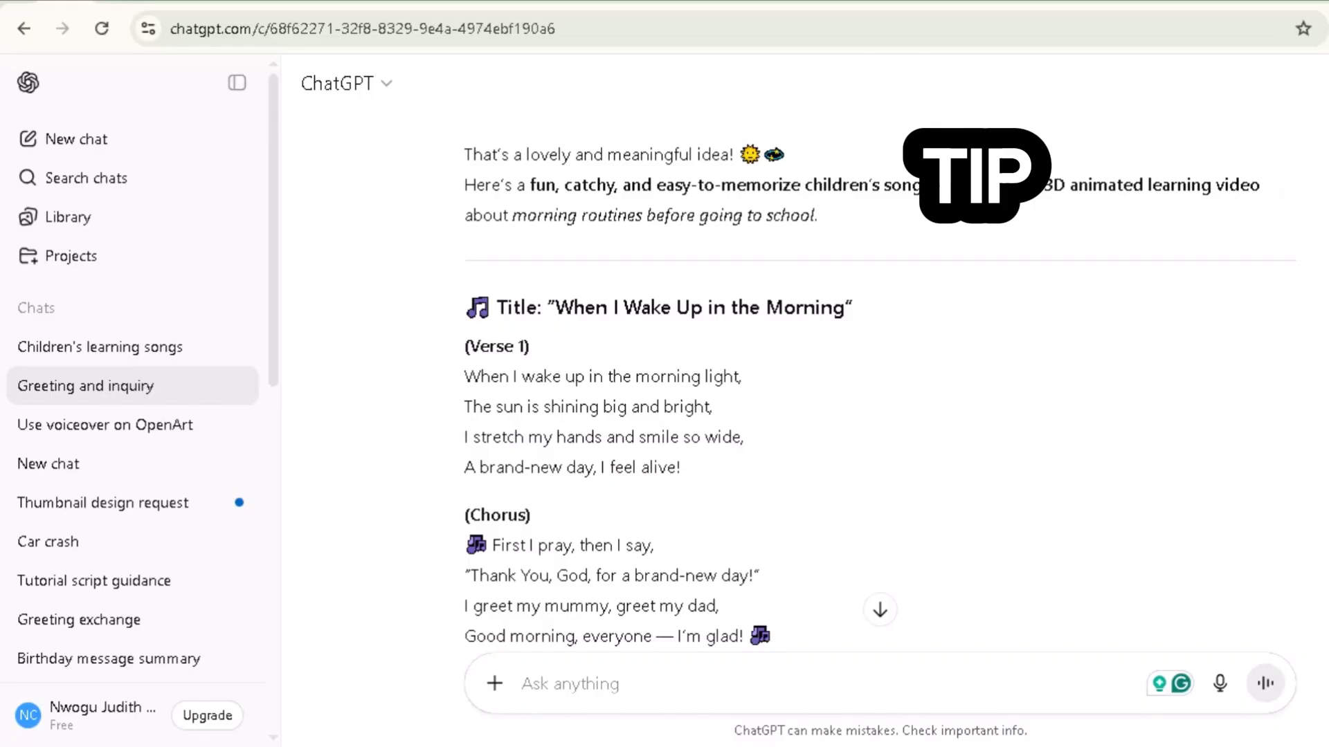
{"action": "scroll", "scroll_direction": "down", "scroll_amount": 3}
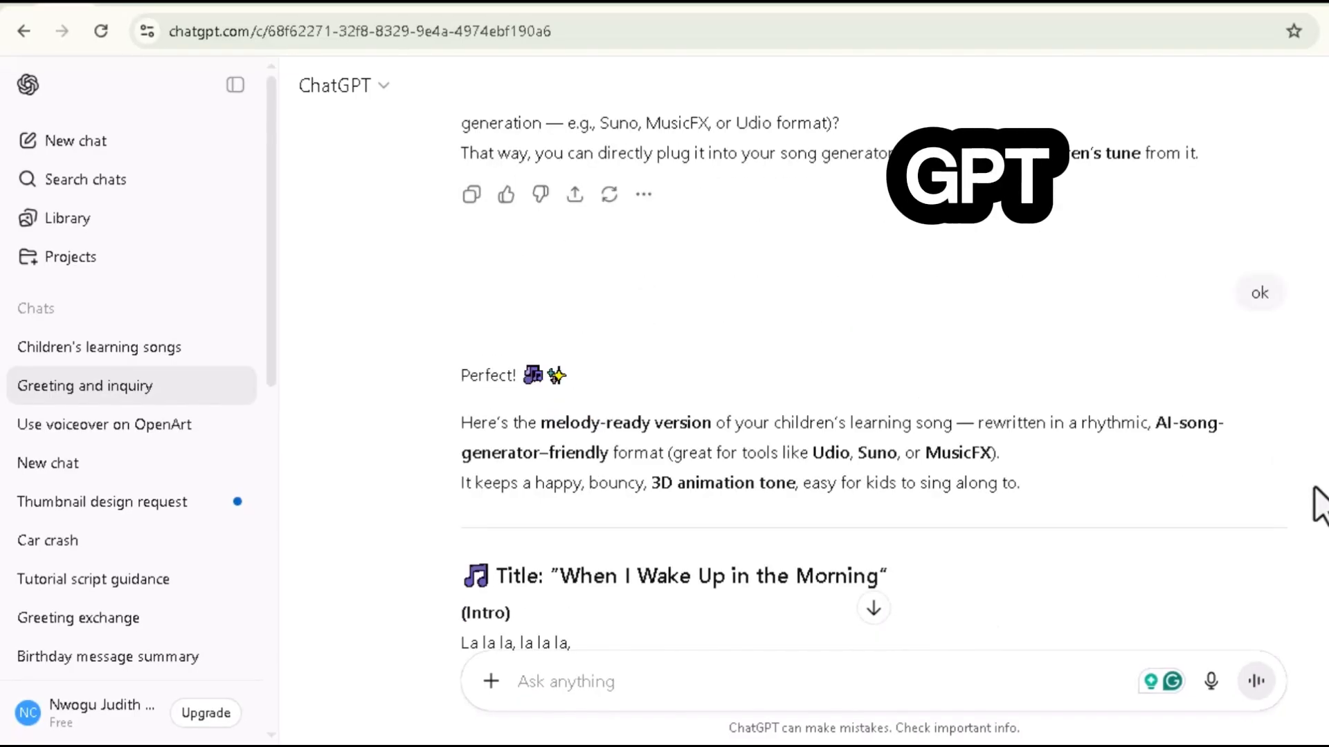
{"action": "scroll", "scroll_direction": "down", "scroll_amount": 3}
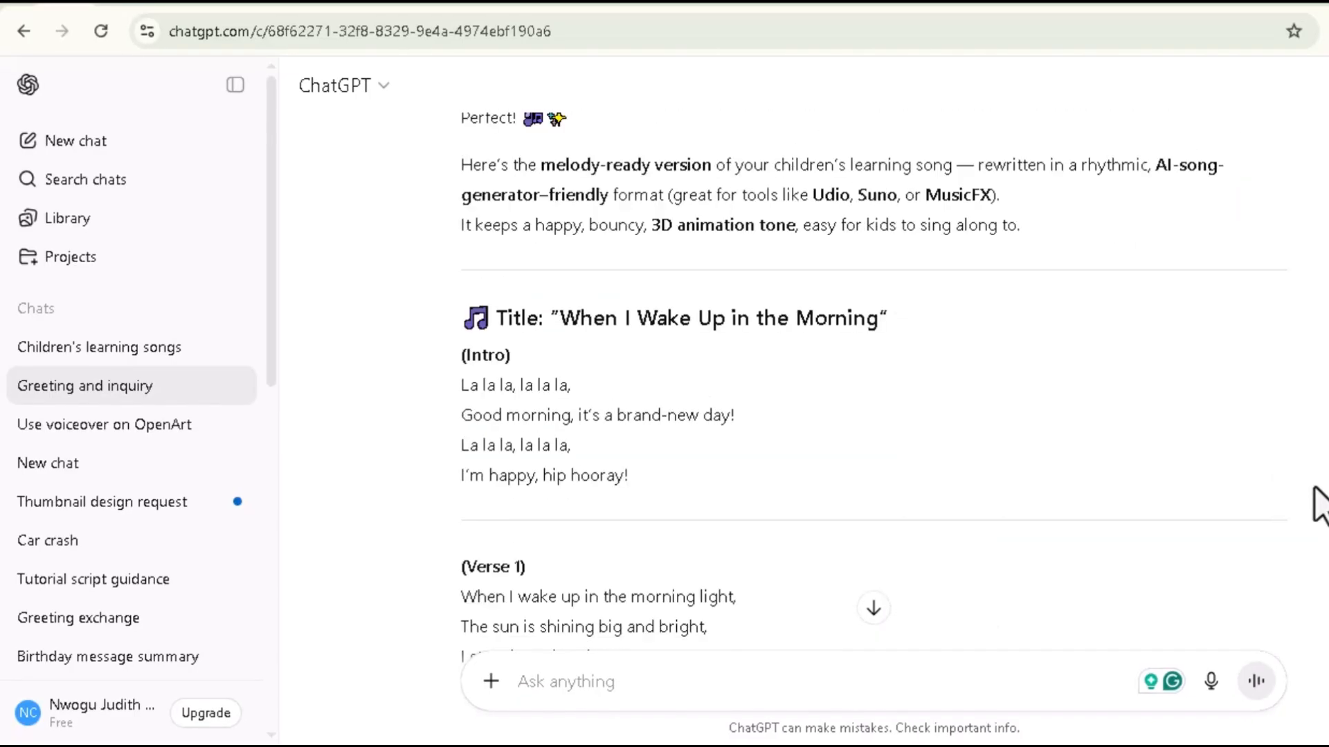
{"action": "scroll", "scroll_direction": "down", "scroll_amount": 3}
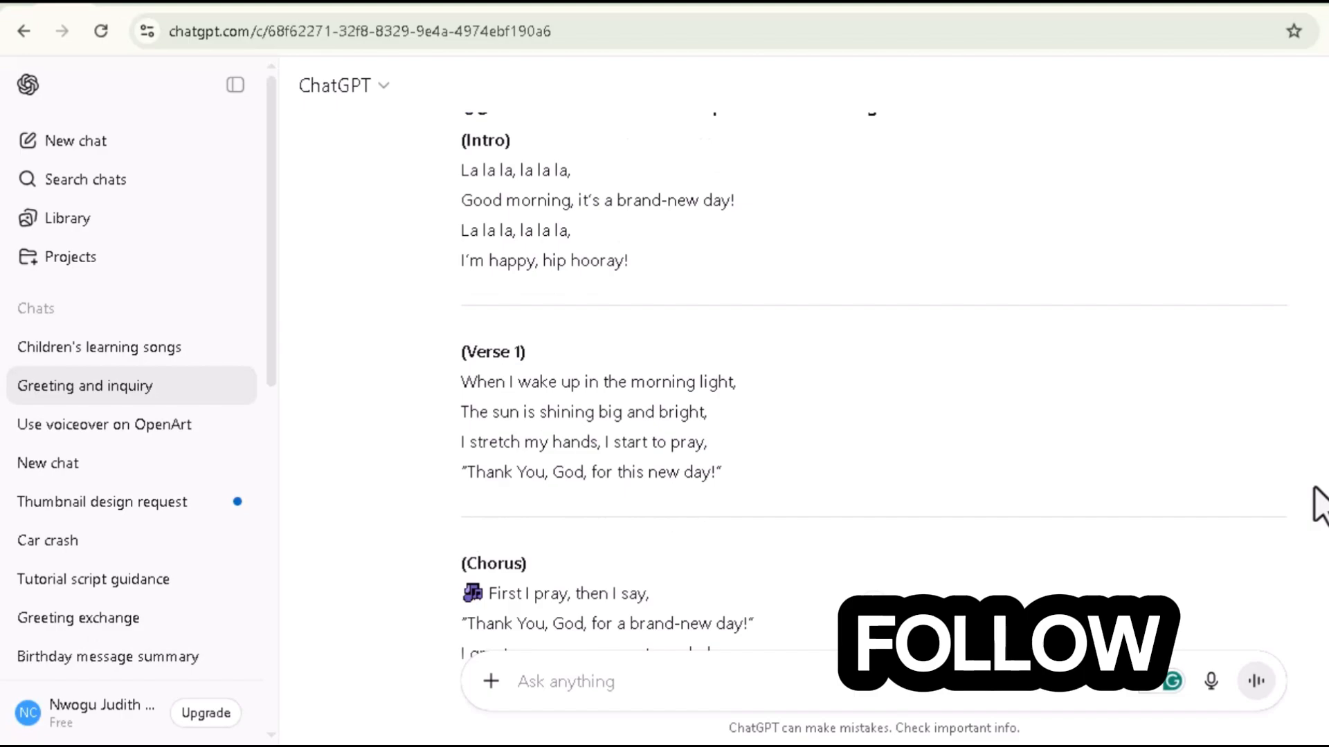
{"action": "scroll", "scroll_direction": "down", "scroll_amount": 3}
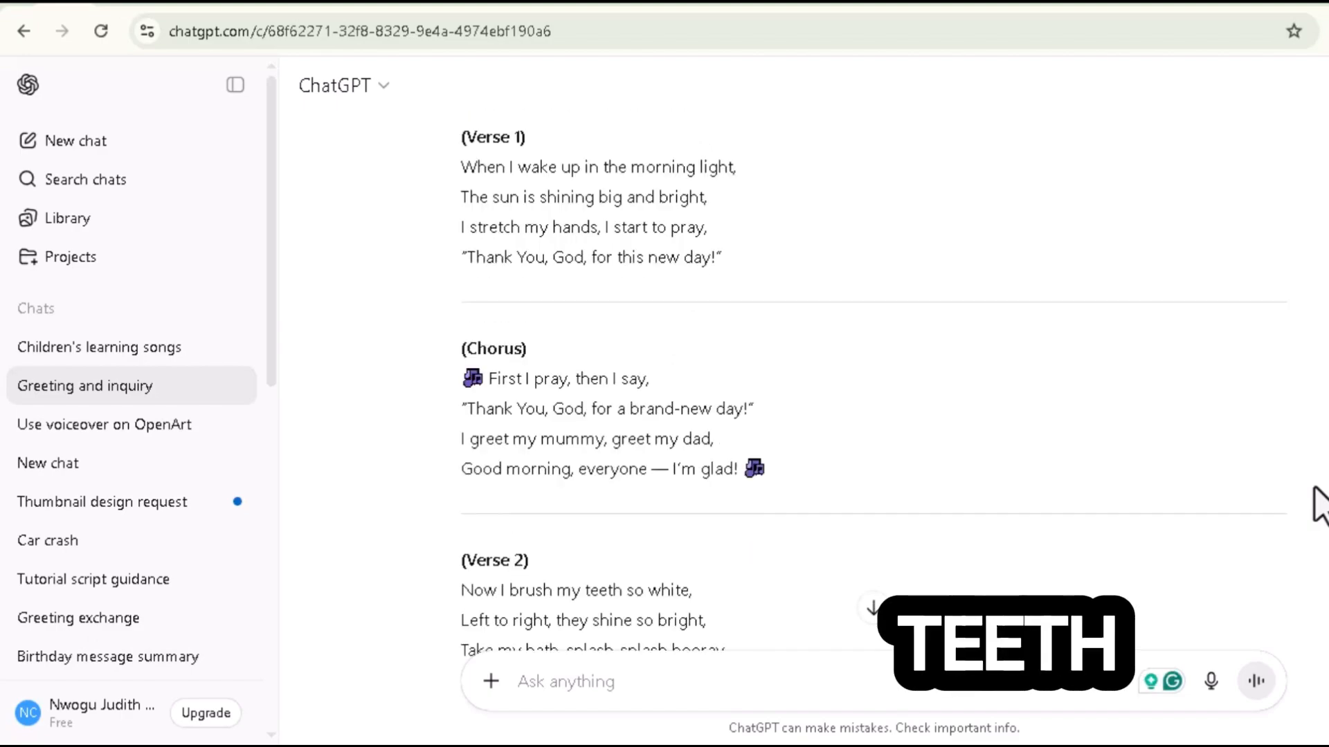
{"action": "scroll", "scroll_direction": "down", "scroll_amount": 3}
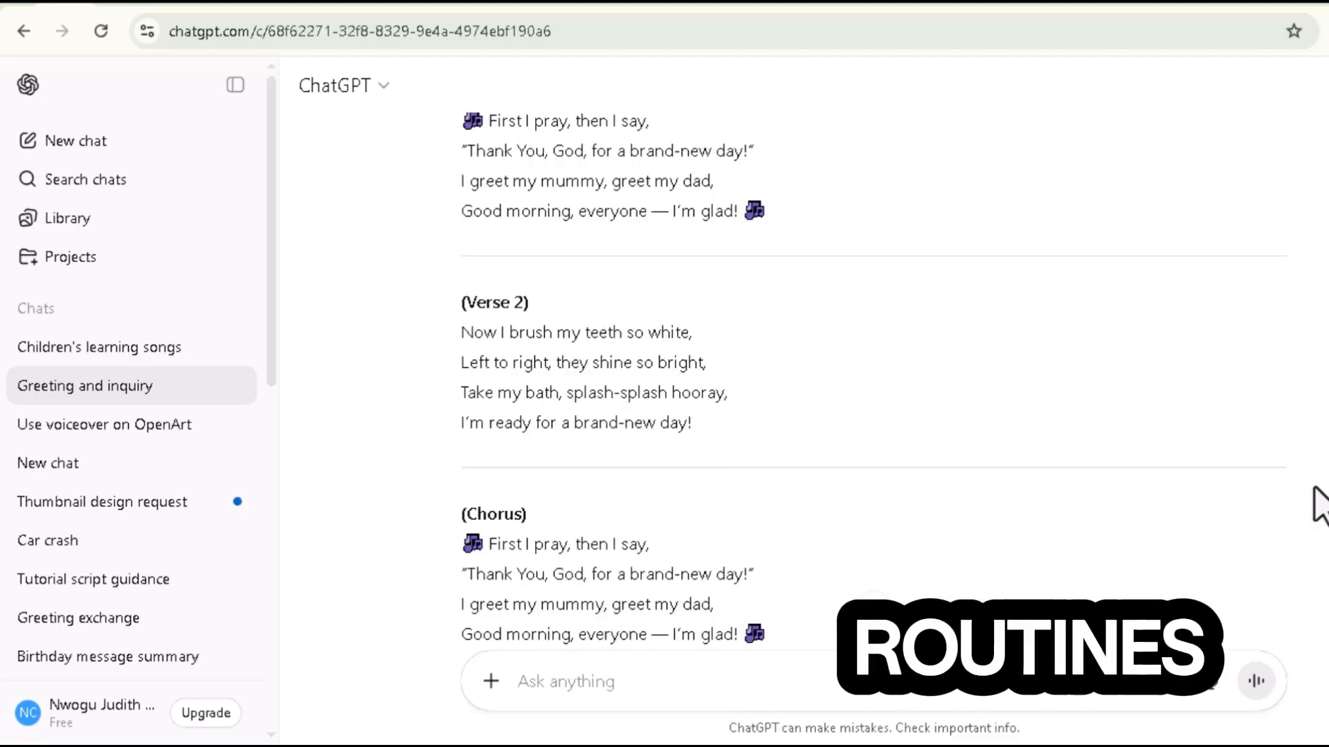
{"action": "scroll", "scroll_direction": "down", "scroll_amount": 3}
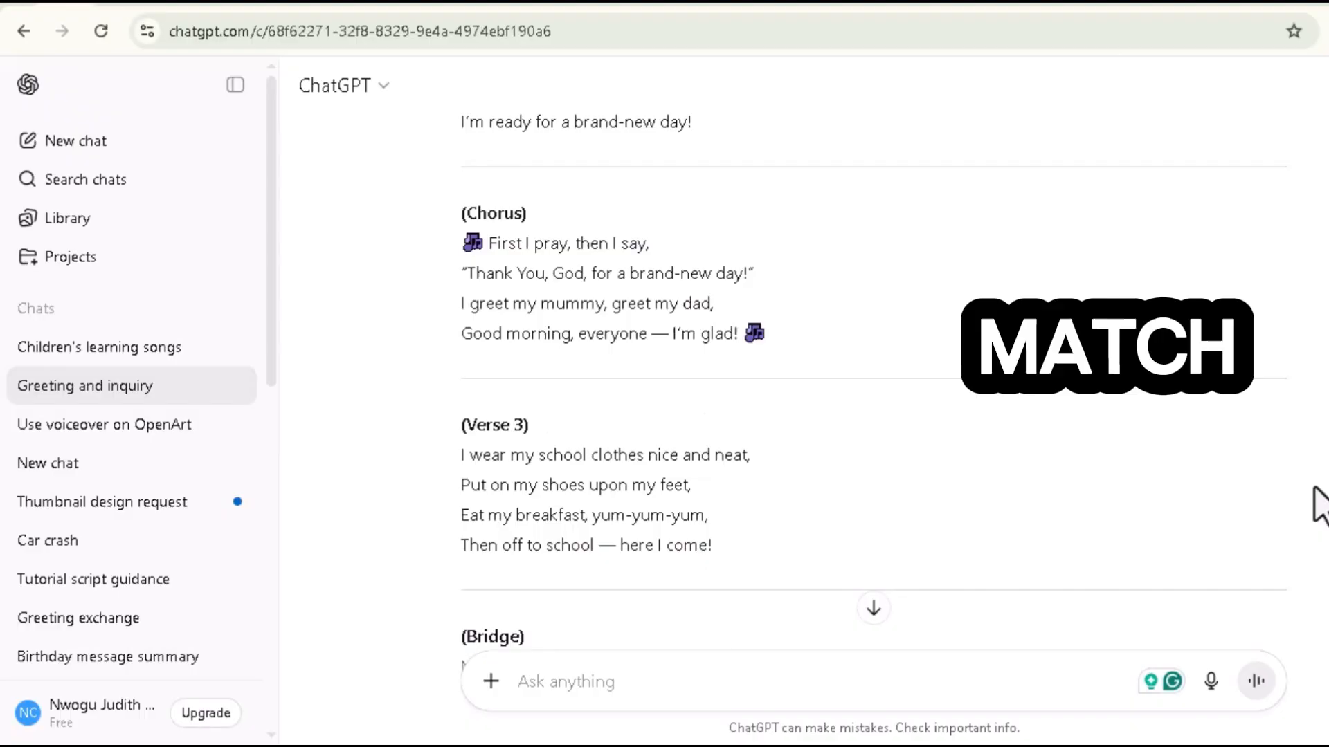
{"action": "scroll", "scroll_direction": "down", "scroll_amount": 3}
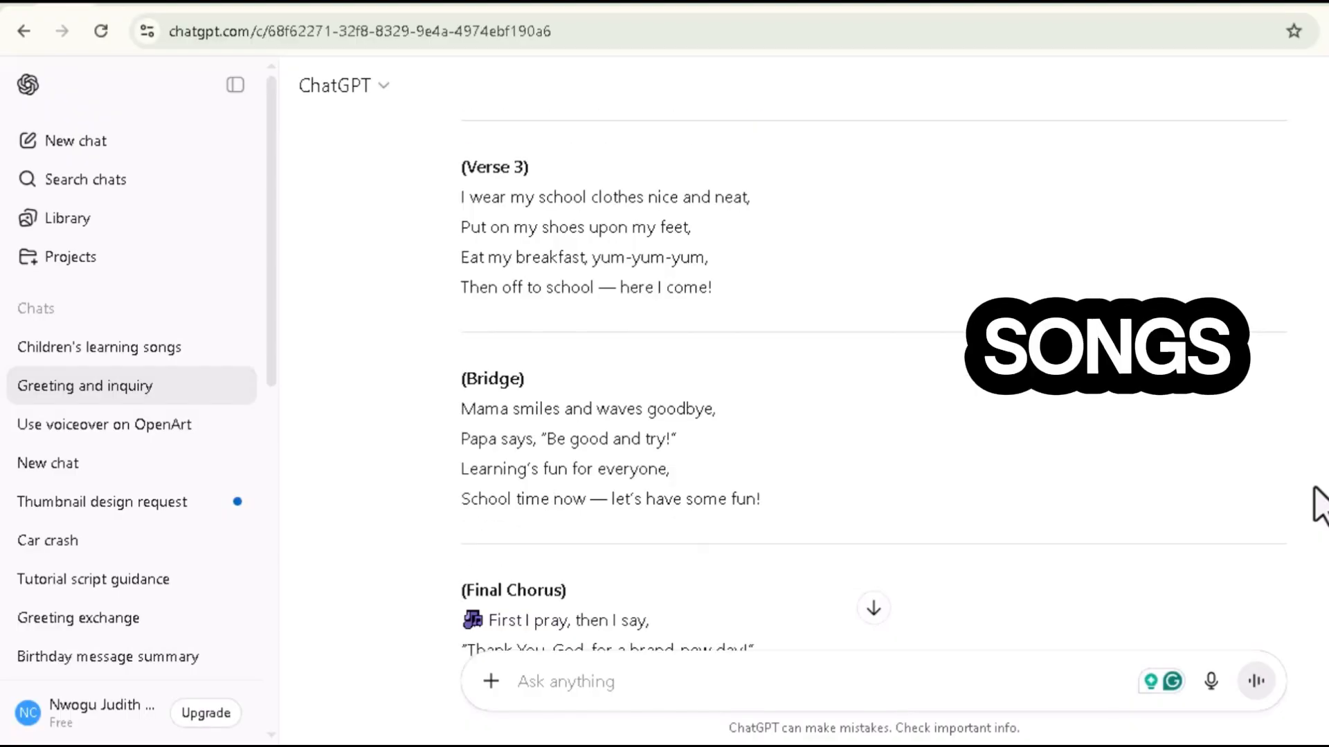
{"action": "scroll", "scroll_direction": "down", "scroll_amount": 3}
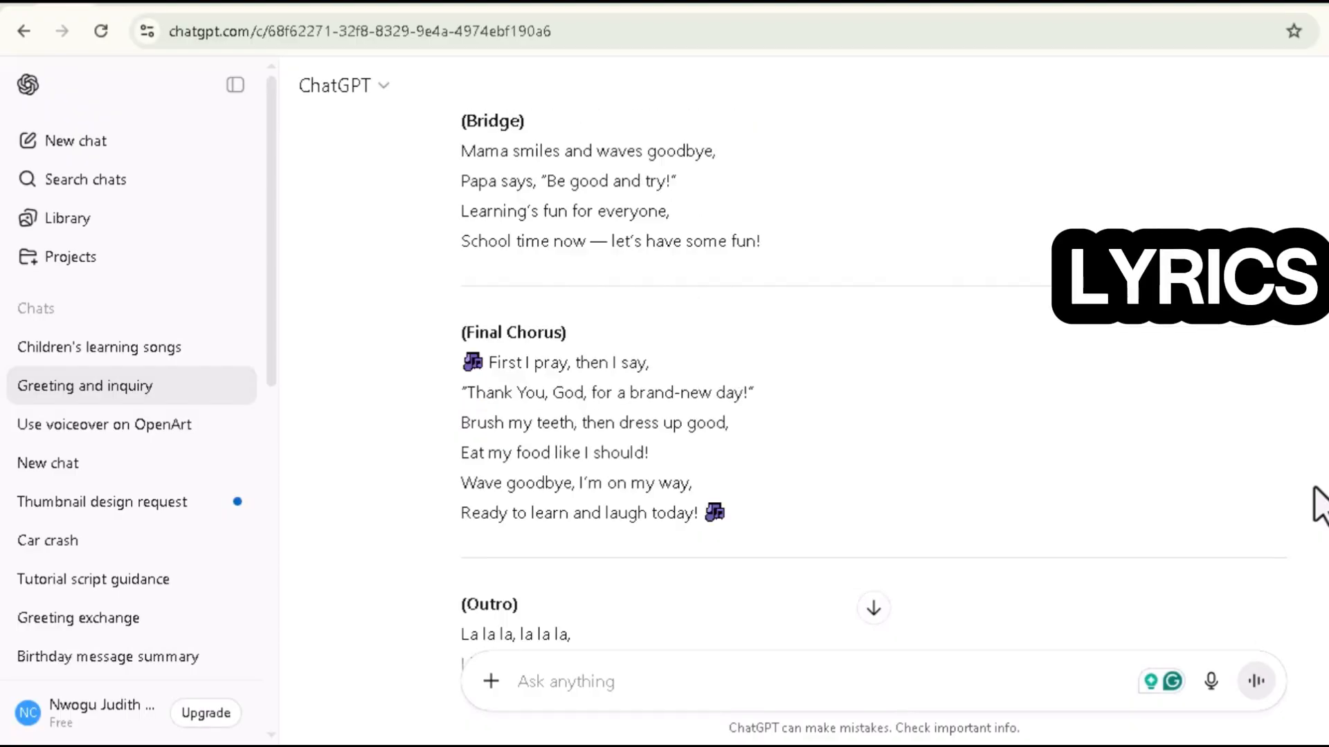
{"action": "scroll", "scroll_direction": "down", "scroll_amount": 3}
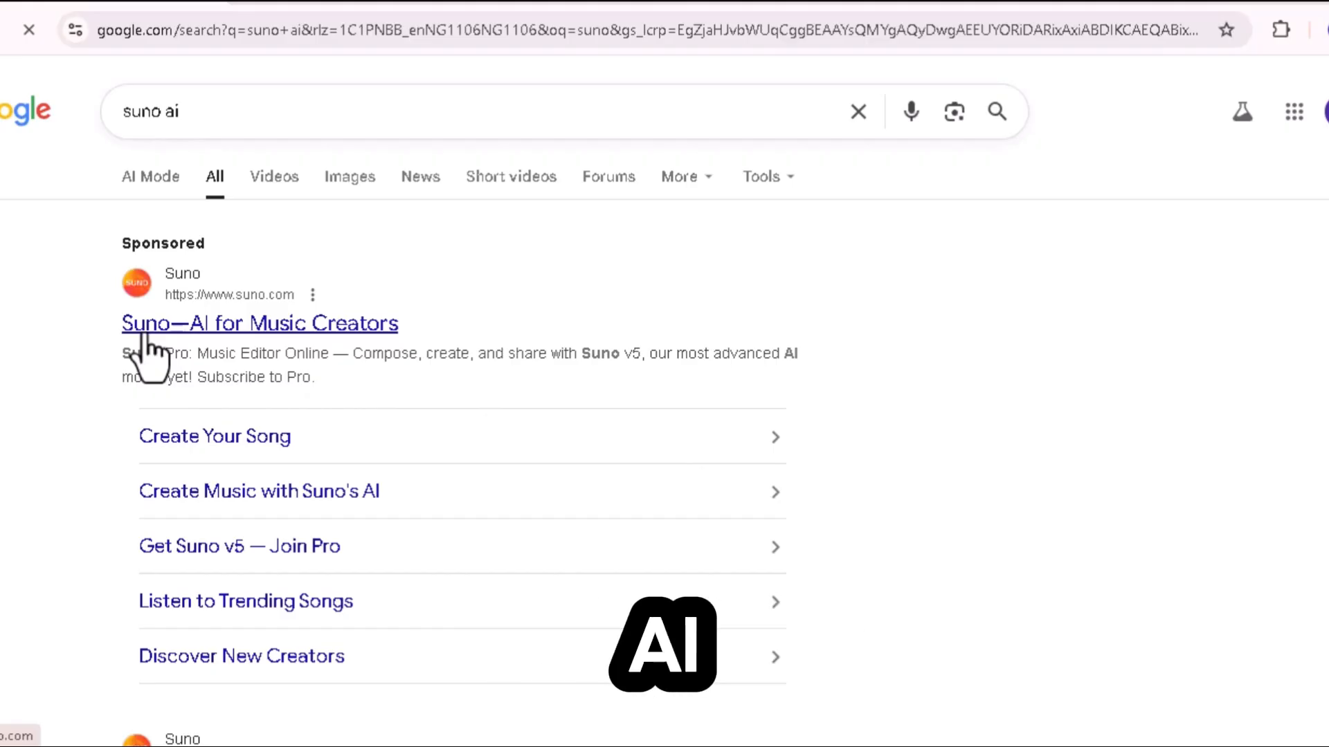
Paste the morning-routine lyrics into Suno with a 'female vocals' style and generate two batches.
{"action": "left_click", "coordinate": [259, 323]}
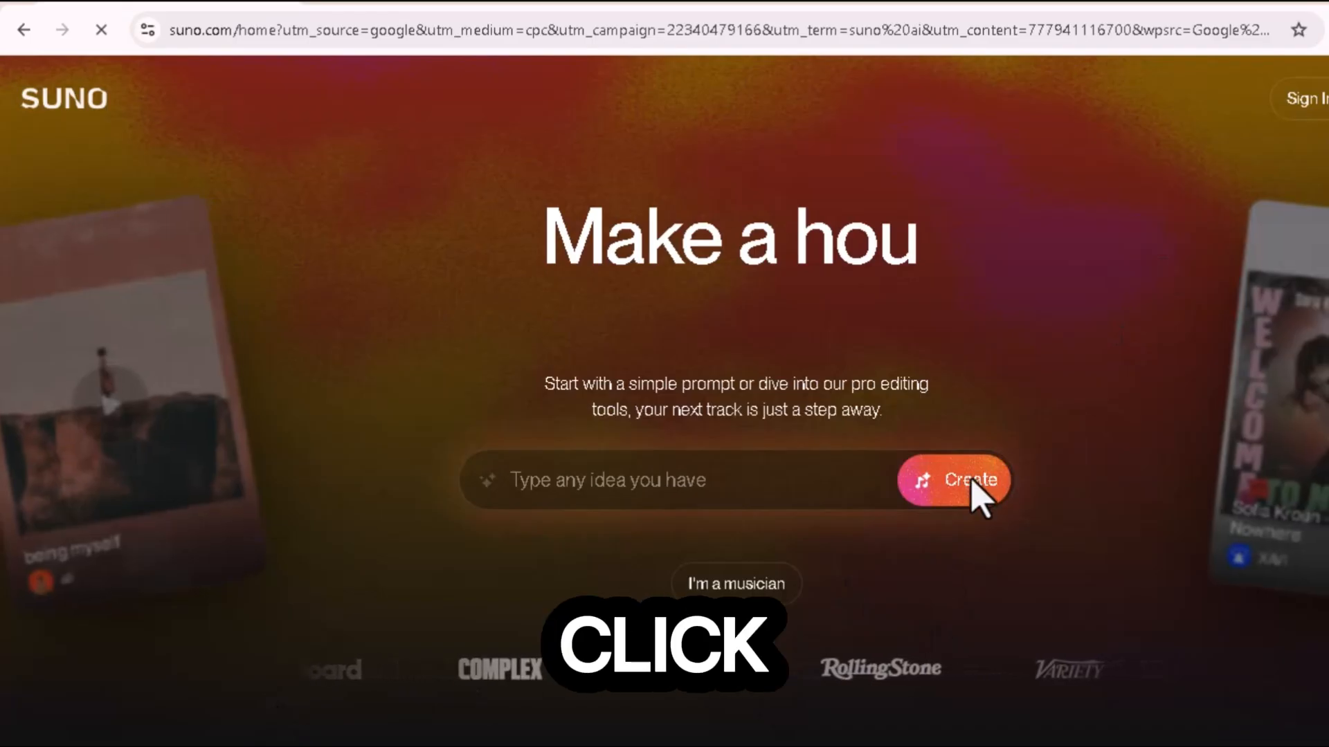
{"action": "left_click", "coordinate": [954, 480]}
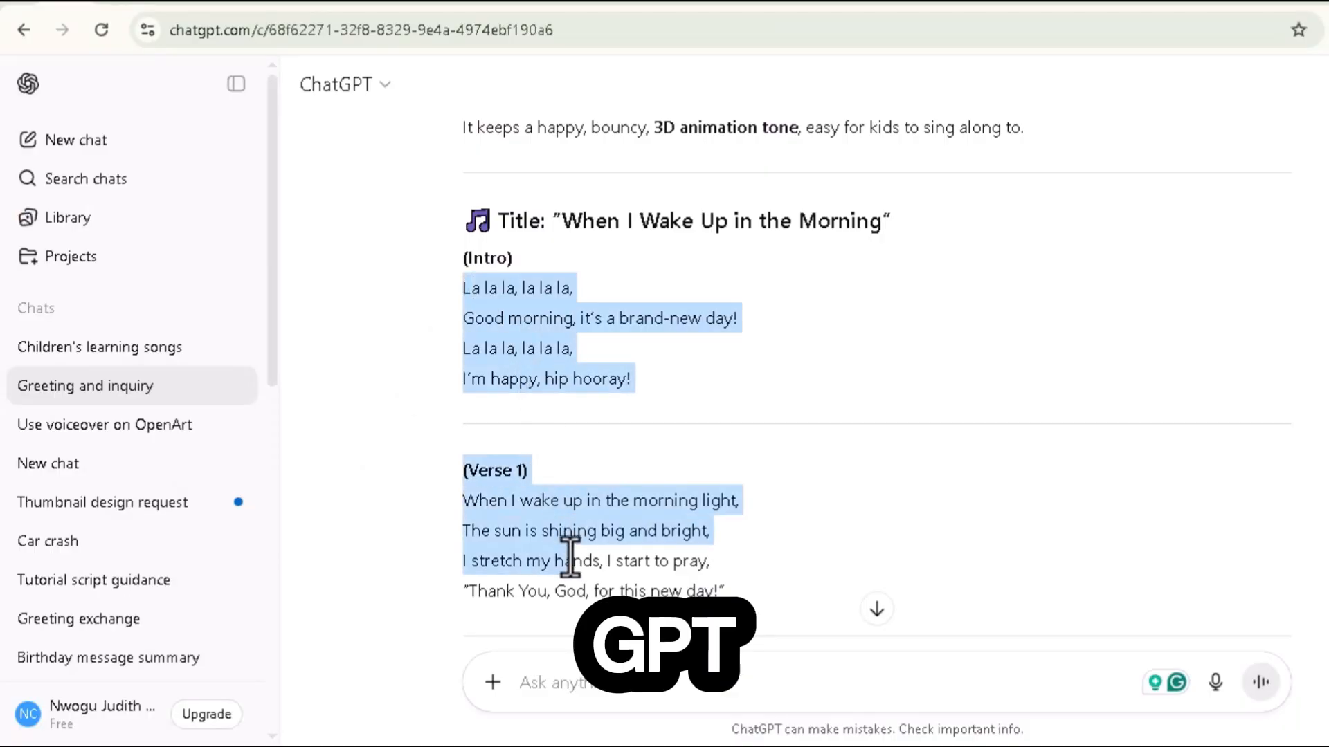
{"action": "right_click", "coordinate": [568, 559]}
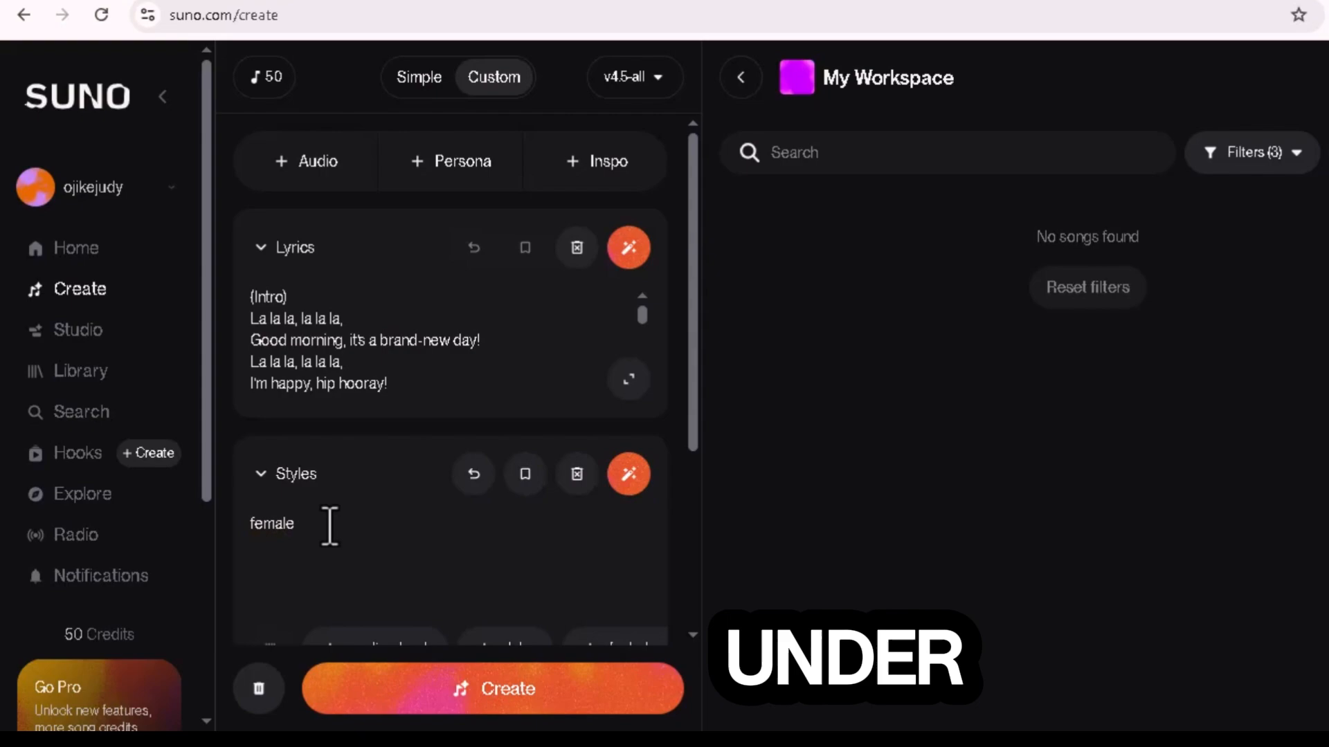
{"action": "type", "text": "vocals"}
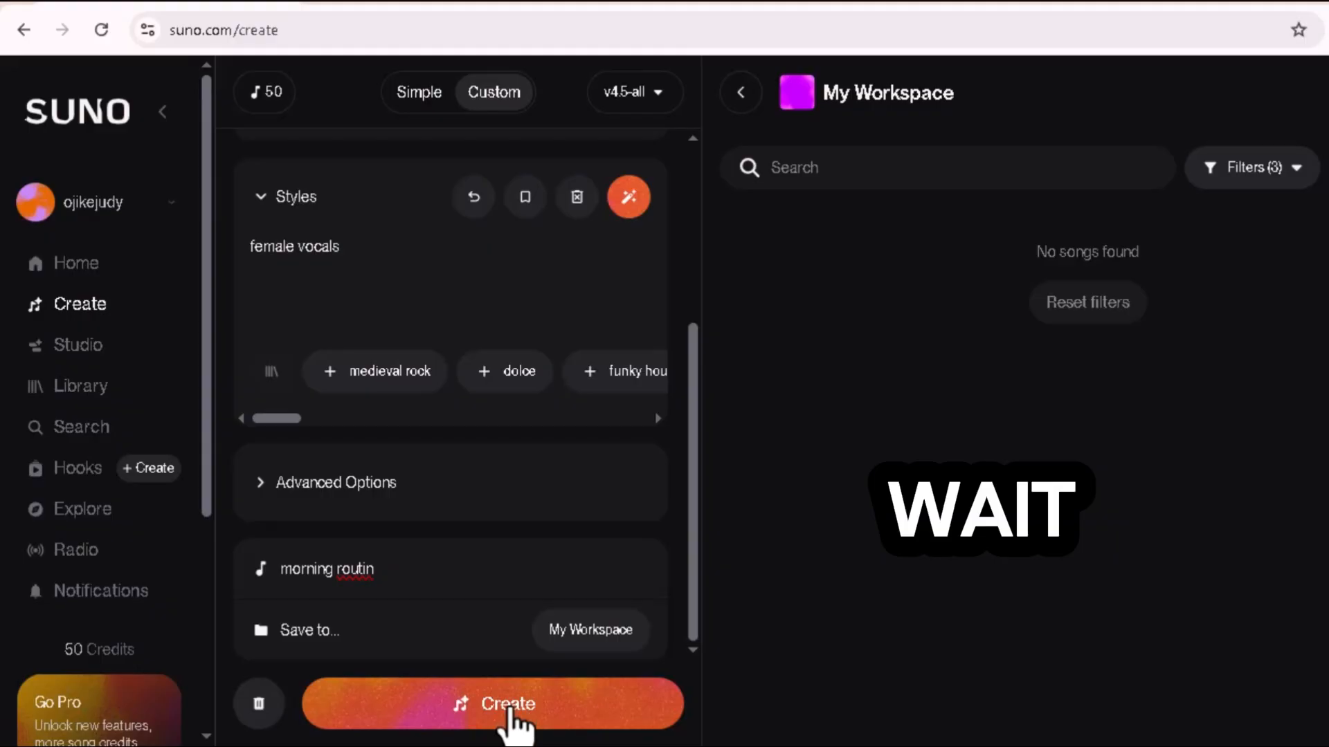
{"action": "left_click", "coordinate": [492, 703]}
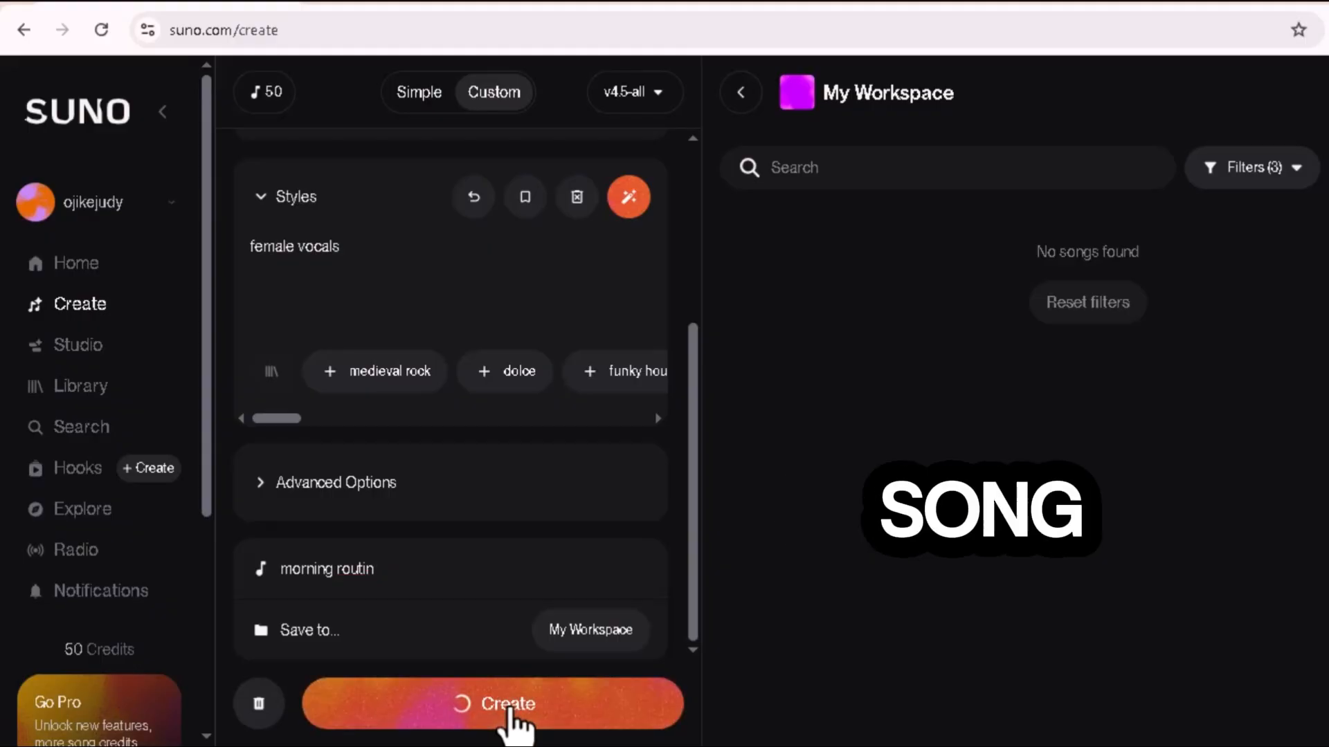
{"action": "left_click", "coordinate": [492, 703]}
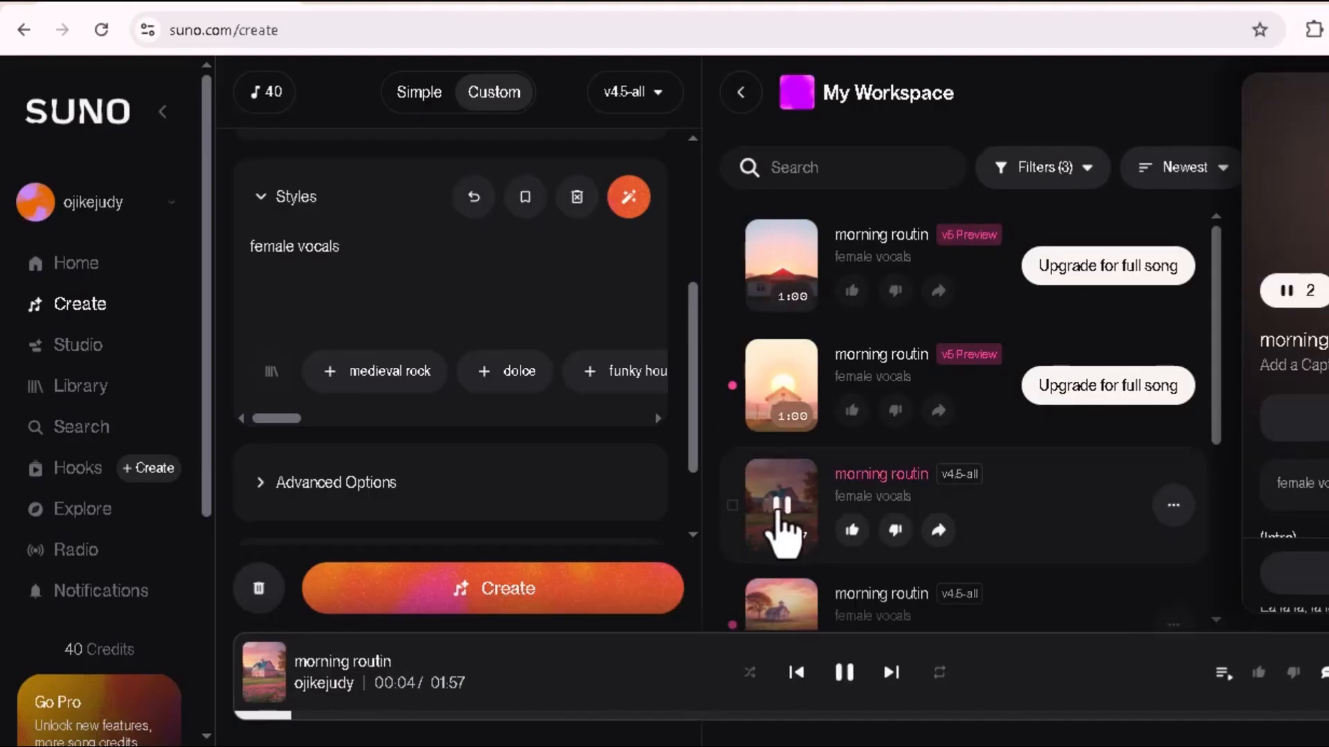
Preview the song versions and download the 2:44 track as MP3.
{"action": "left_click", "coordinate": [781, 506]}
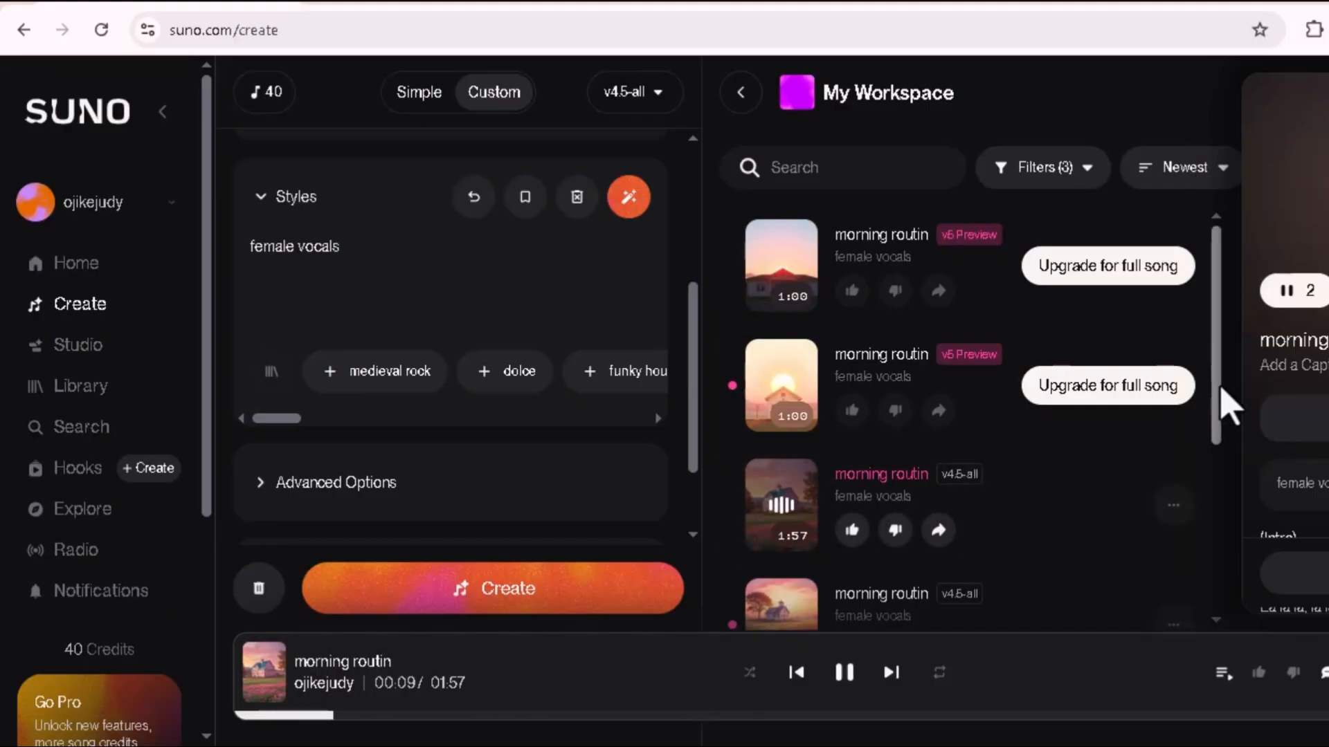
{"action": "scroll", "scroll_direction": "down", "scroll_amount": 3}
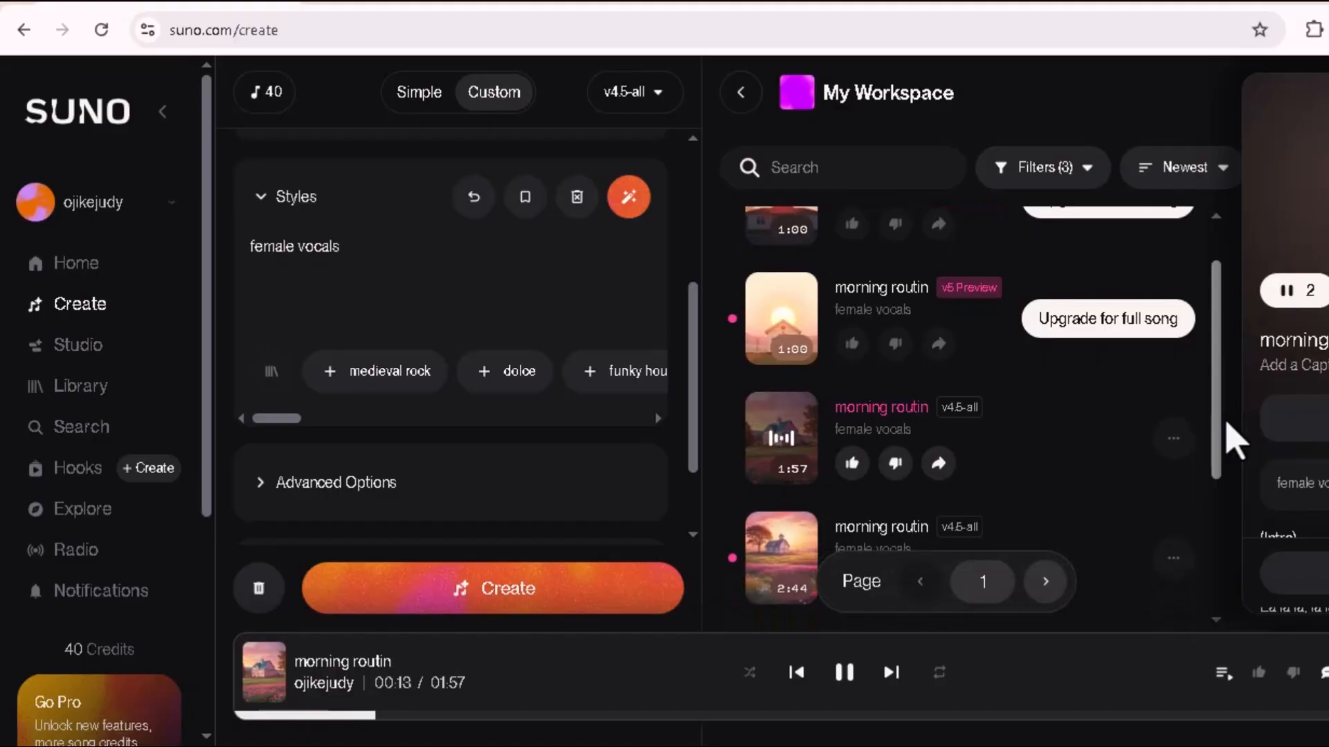
{"action": "left_click", "coordinate": [780, 557]}
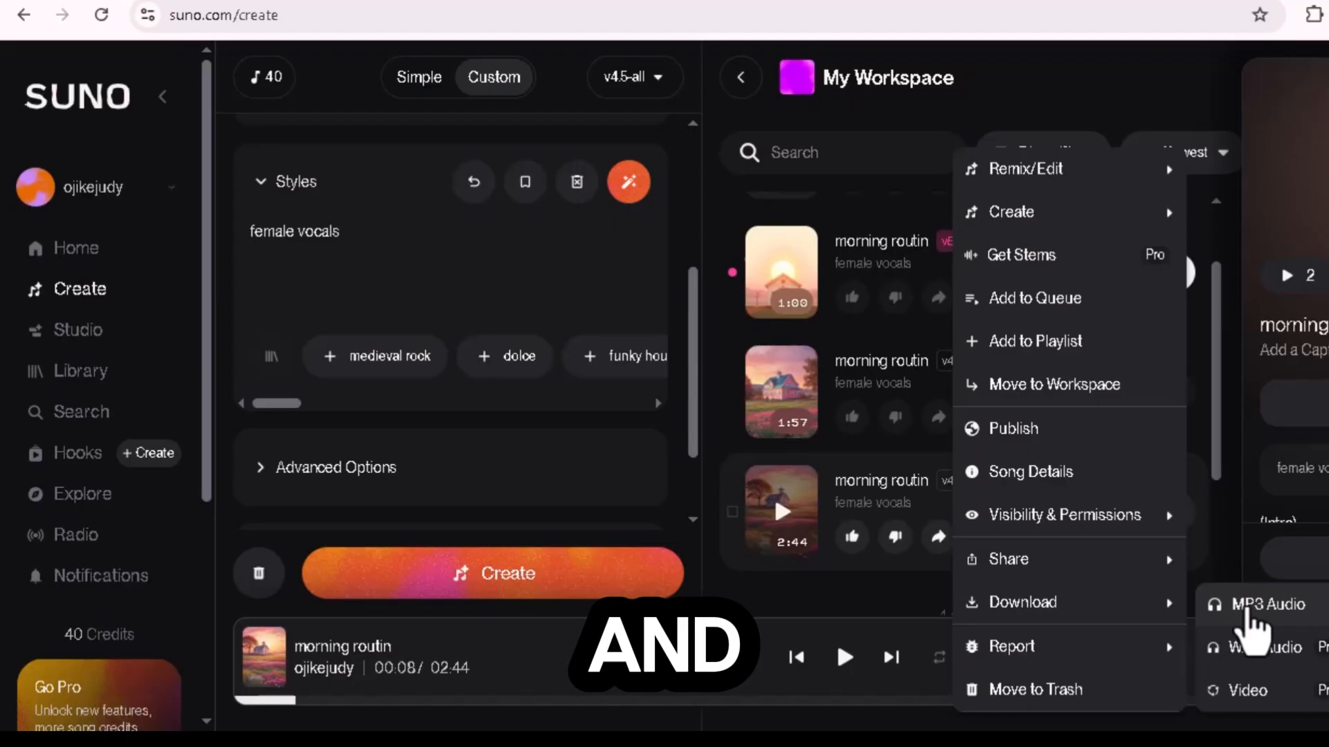
{"action": "left_click", "coordinate": [1263, 604]}
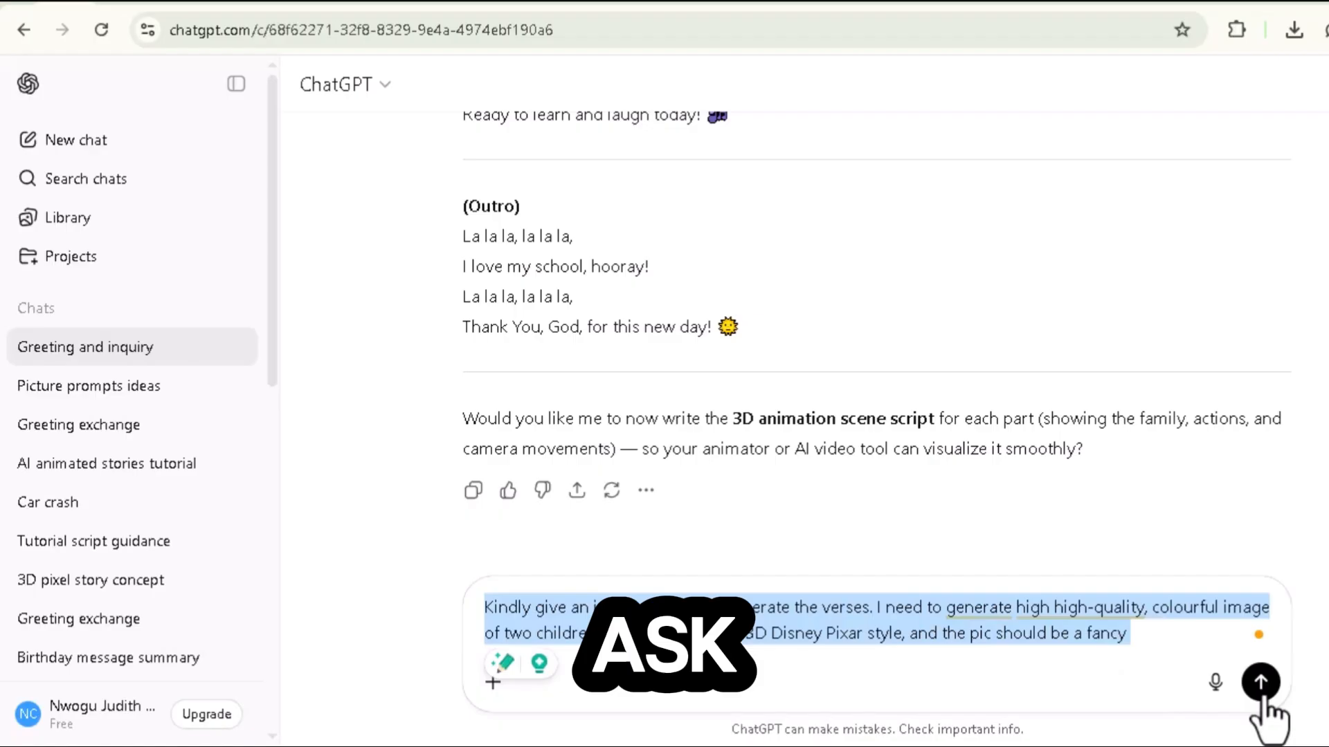
Send the Pixar-style verse image-prompt request and review ChatGPT's prompts.
{"action": "left_click", "coordinate": [1260, 682]}
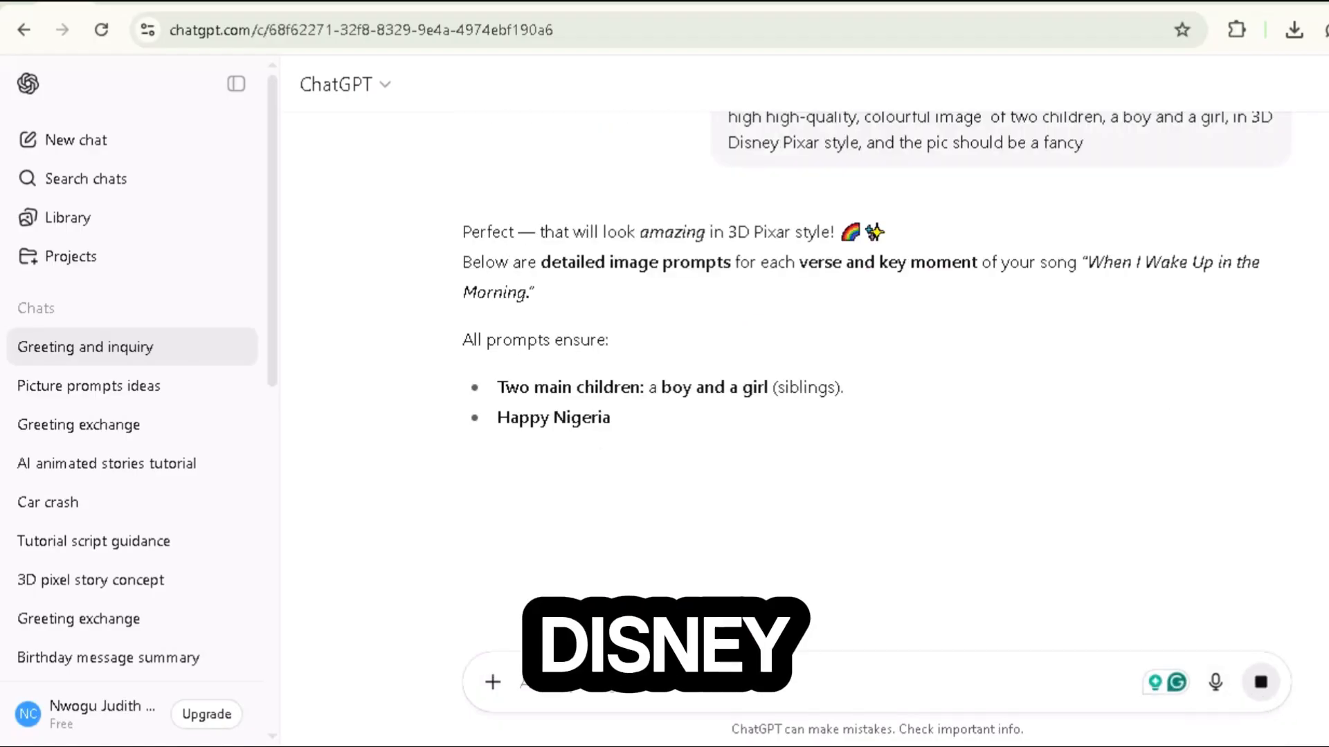
{"action": "scroll", "scroll_direction": "down", "scroll_amount": 3}
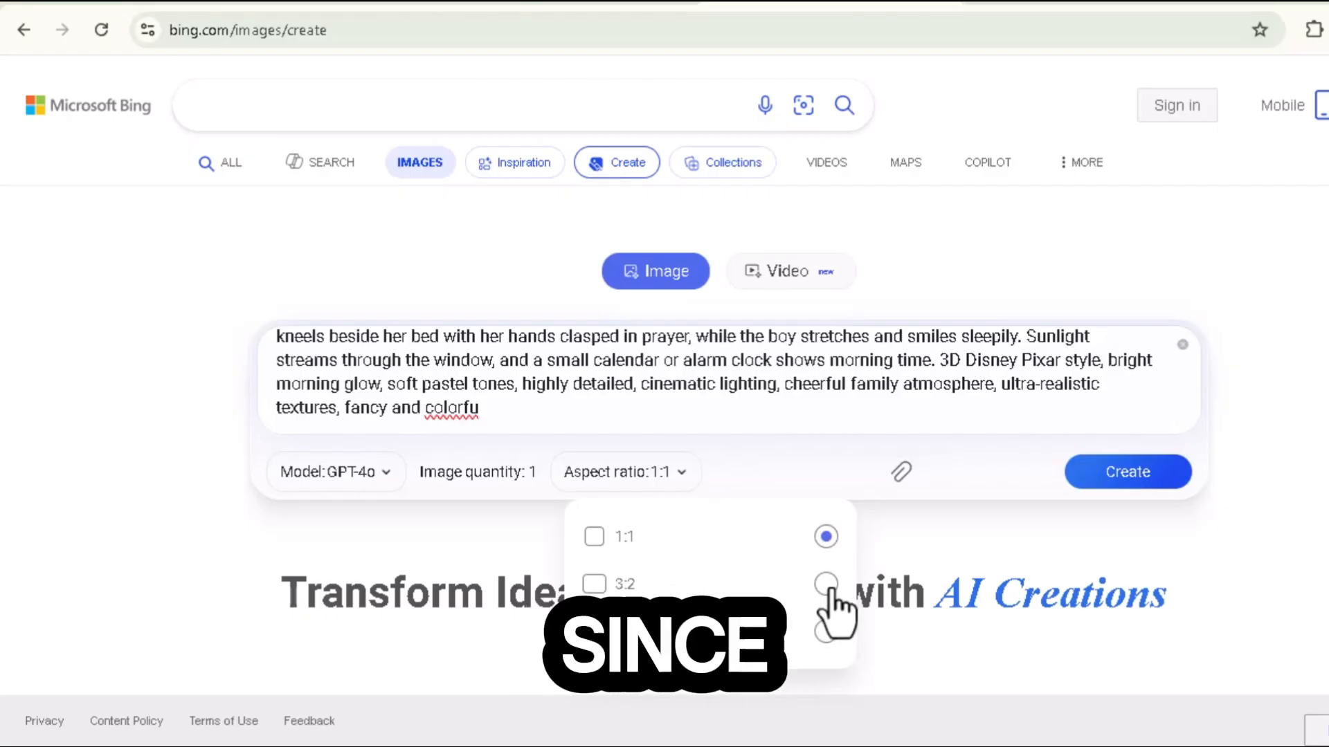
Generate the girl-praying, boy-stretching scene at 3:2 aspect ratio.
{"action": "left_click", "coordinate": [825, 583]}
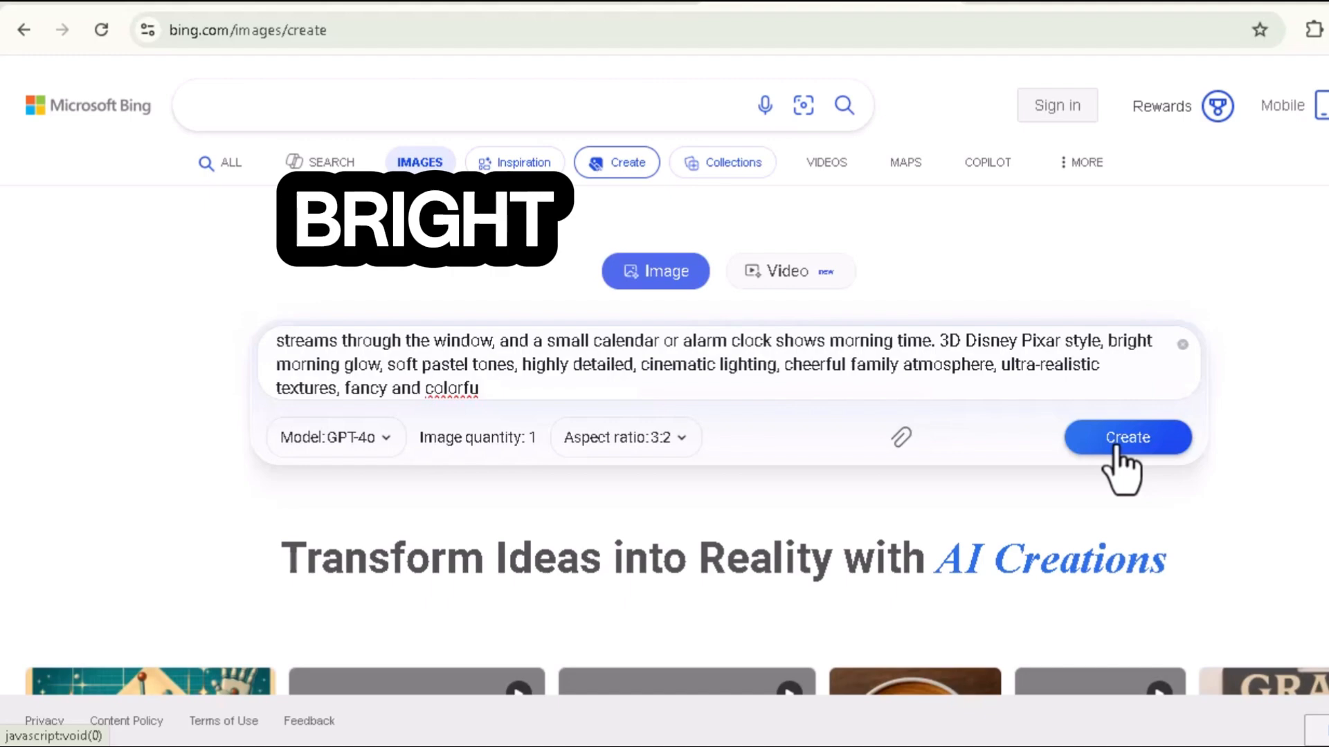
{"action": "left_click", "coordinate": [1128, 437]}
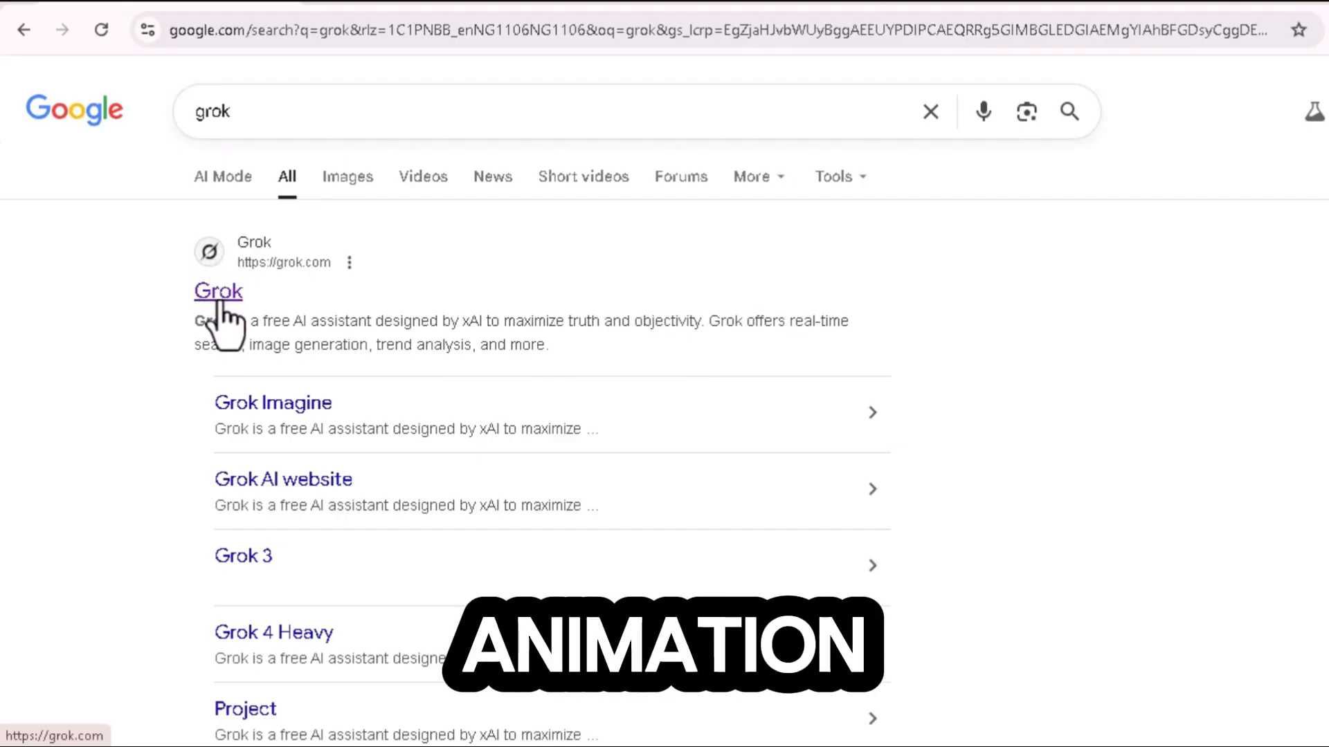
Go to grok.com from the search results and enter Imagine.
{"action": "left_click", "coordinate": [219, 290]}
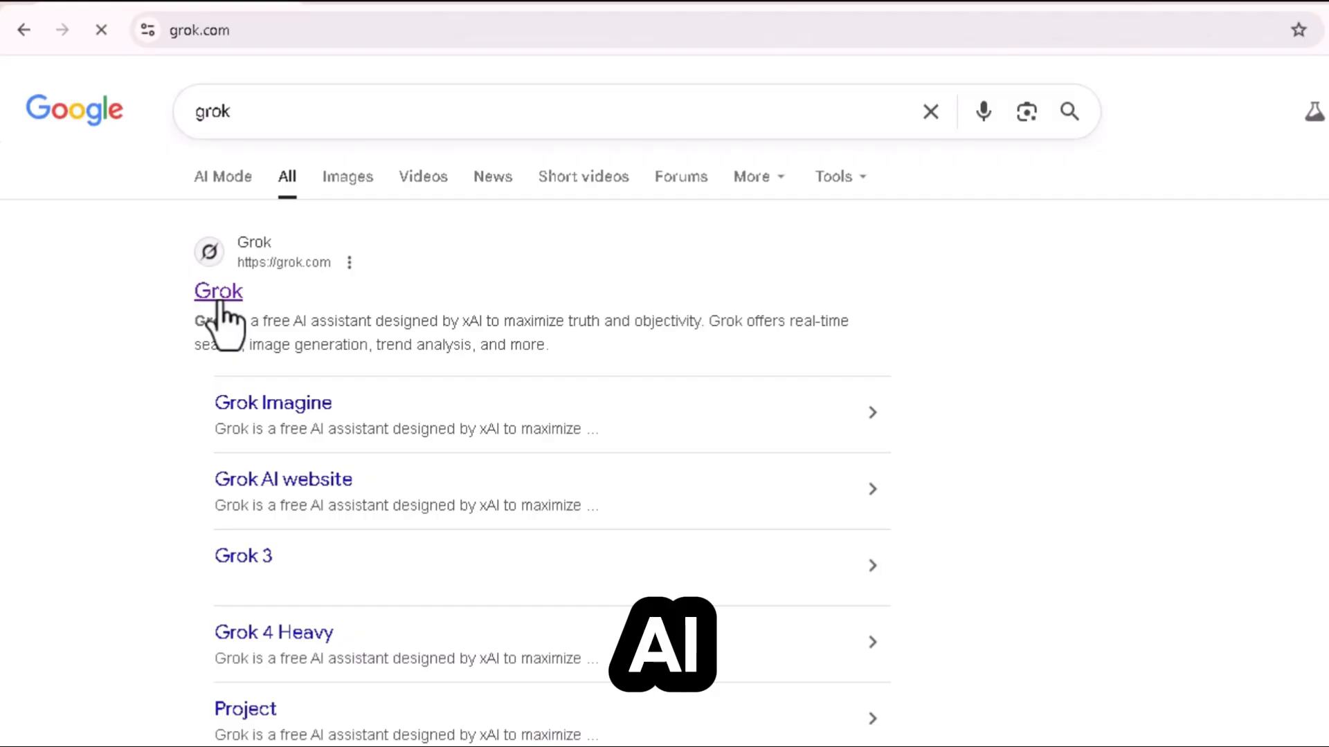
{"action": "left_click", "coordinate": [218, 291]}
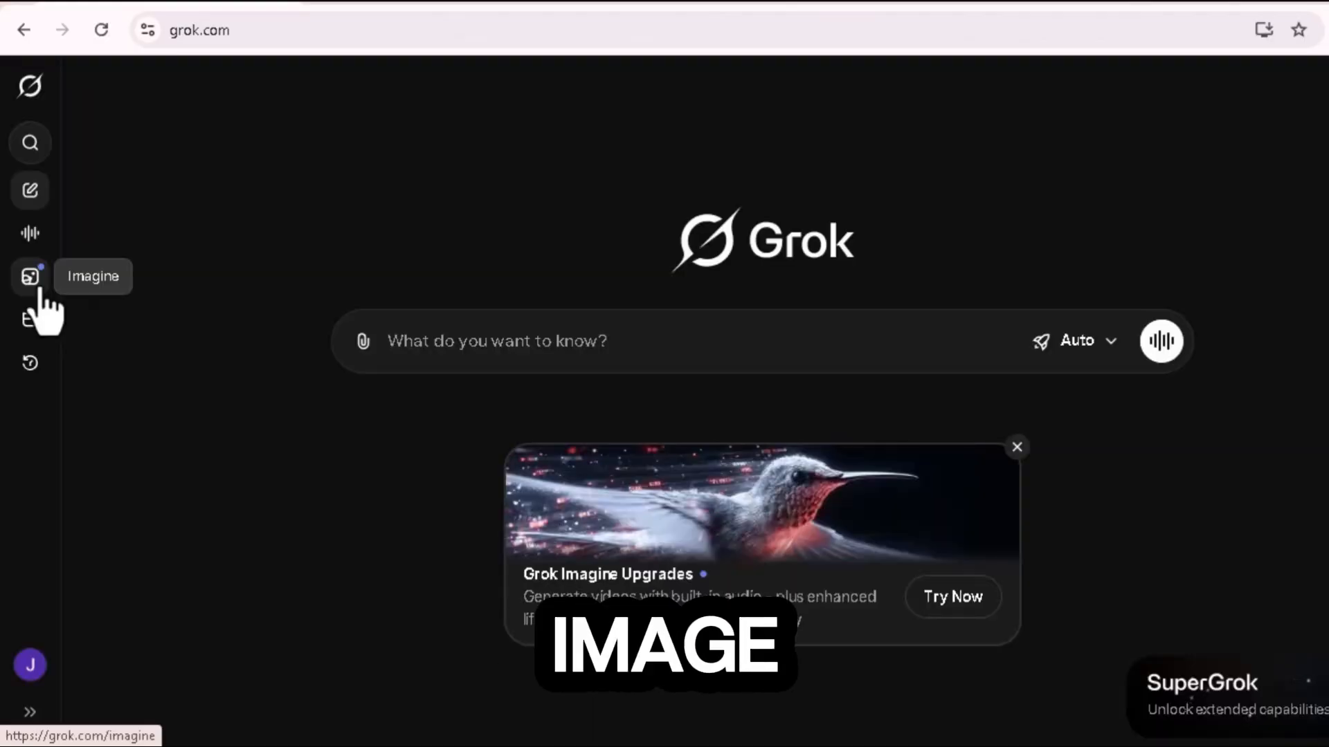
{"action": "left_click", "coordinate": [29, 276]}
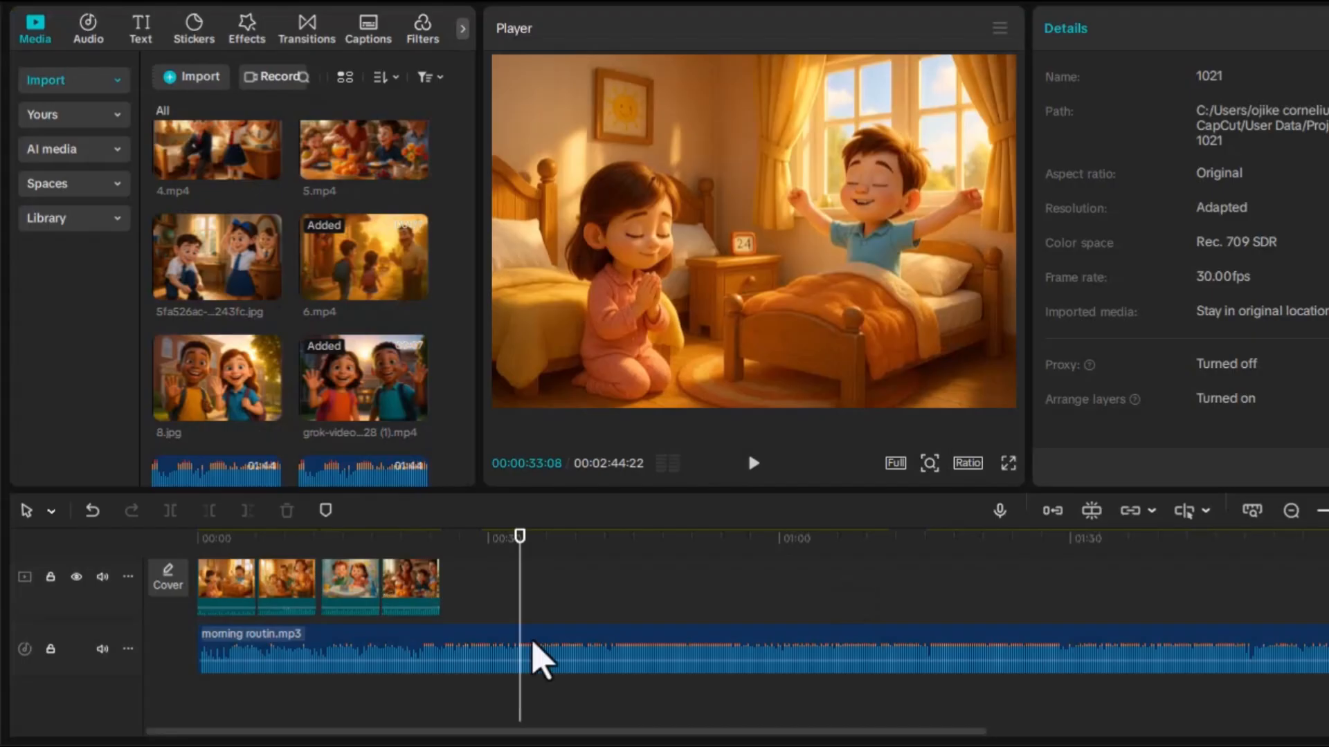
Play back the Grok clips over morning routin.mp3 from around 33 seconds and select a clip.
{"action": "left_click", "coordinate": [408, 588]}
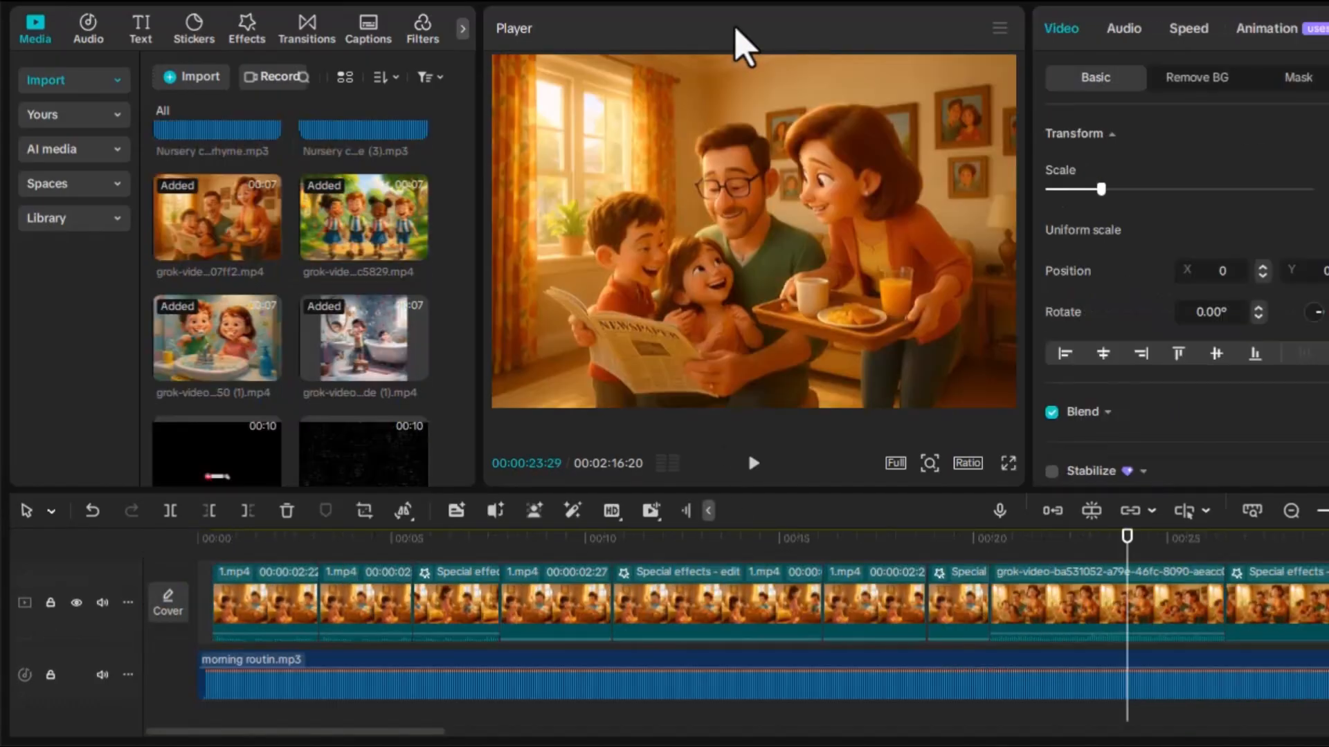
{"action": "left_click", "coordinate": [752, 463]}
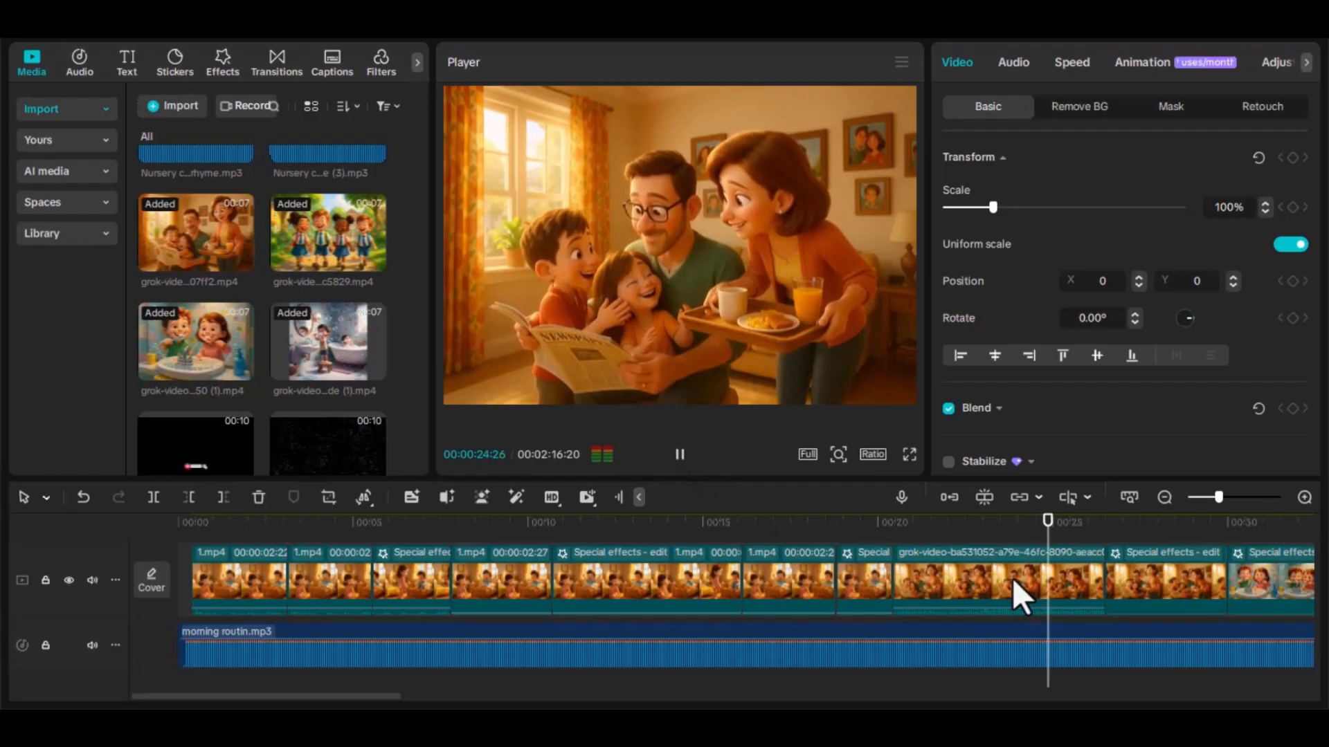
{"action": "left_click", "coordinate": [350, 521]}
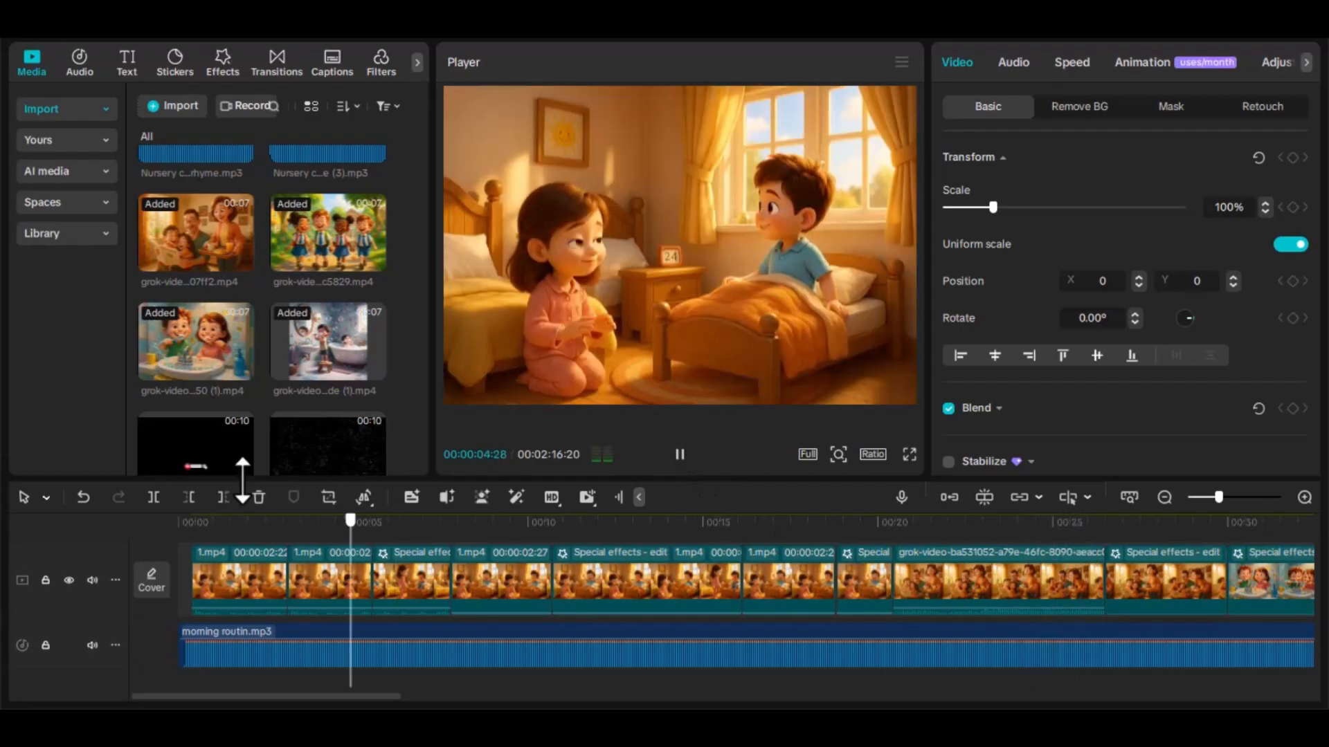